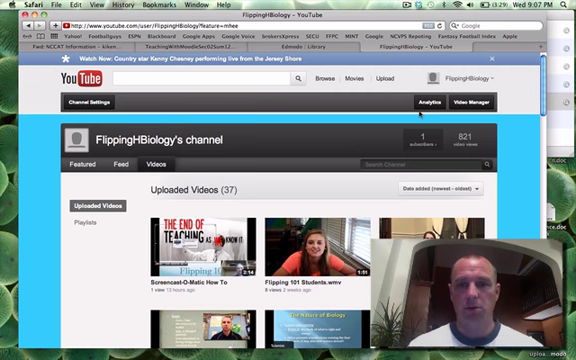
Step: Show the account dropdown with My Channel and Video Manager from the FlippingHBiology page
{"action": "left_click", "coordinate": [472, 76]}
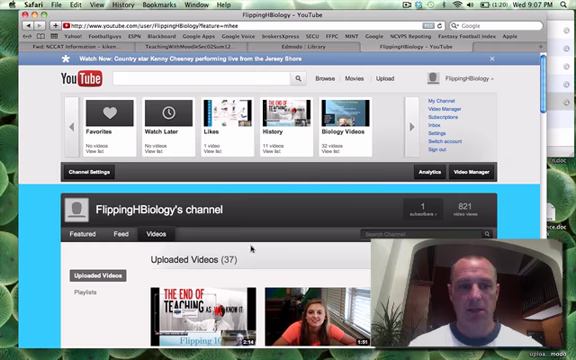
{"action": "scroll", "scroll_direction": "down", "scroll_amount": 3}
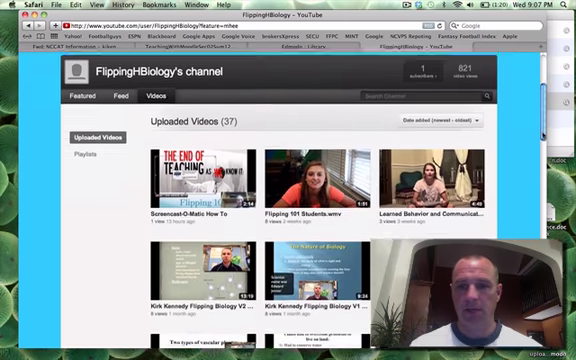
{"action": "scroll", "scroll_direction": "down", "scroll_amount": 3}
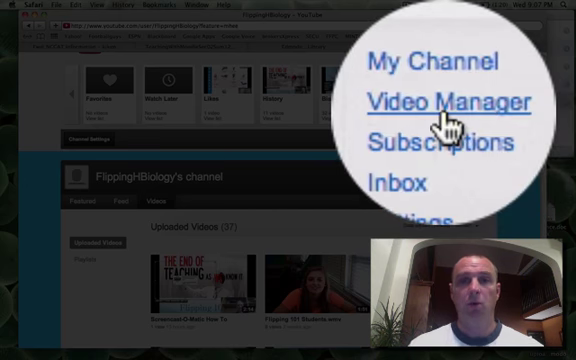
Step: Reach the Upload video files page offering file selection or webcam recording
{"action": "left_click", "coordinate": [452, 100]}
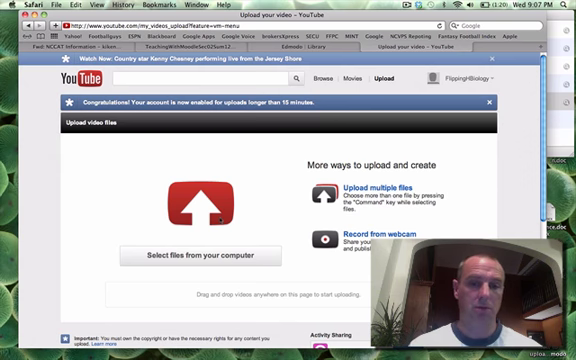
Step: Choose How to upload to edmodo.mov from the computer and begin its upload
{"action": "left_click", "coordinate": [212, 254]}
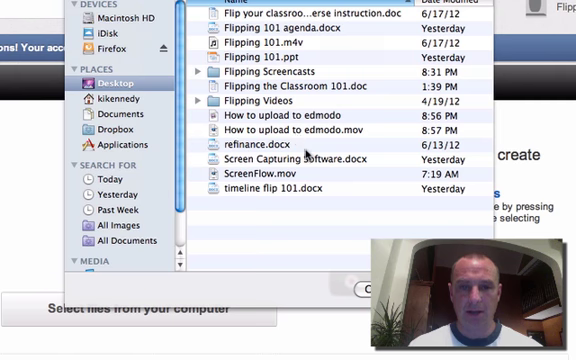
{"action": "left_click", "coordinate": [300, 130]}
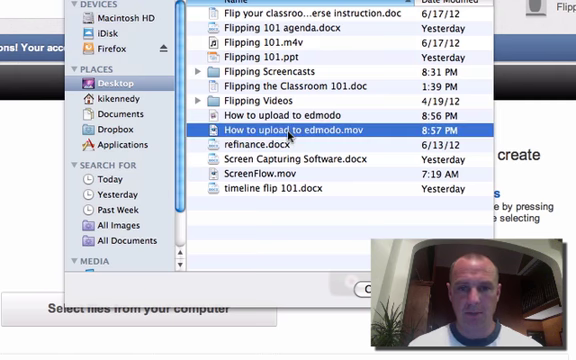
{"action": "left_click", "coordinate": [392, 52]}
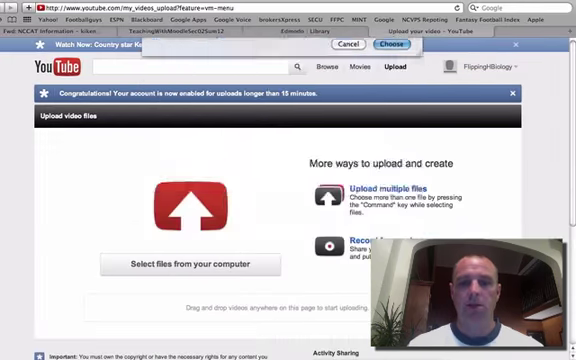
{"action": "left_click", "coordinate": [392, 44]}
{"action": "type", "text": "D"}
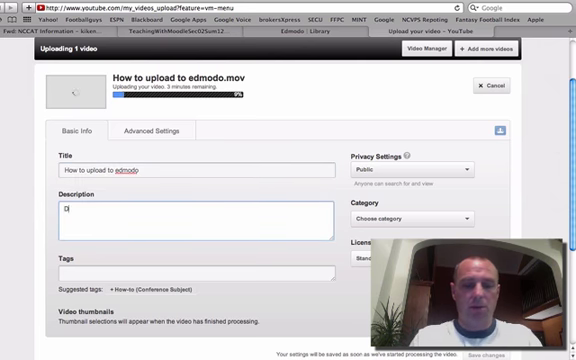
Step: Enter description 'Describes how to upload information to edmodo' and add the tag 'edmodo'
{"action": "type", "text": "escribes how to"}
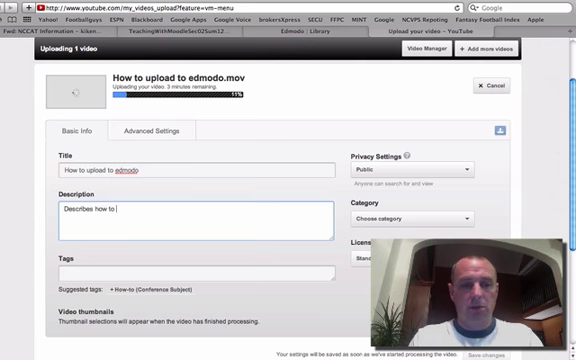
{"action": "type", "text": "upload"}
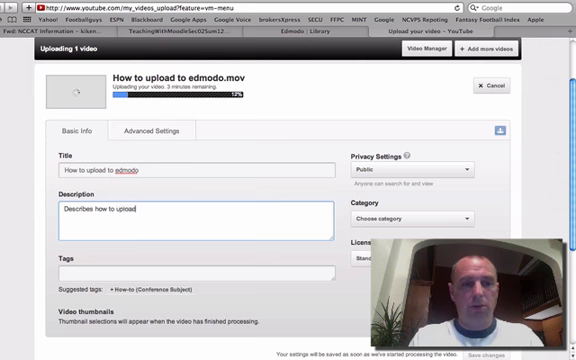
{"action": "type", "text": "information"}
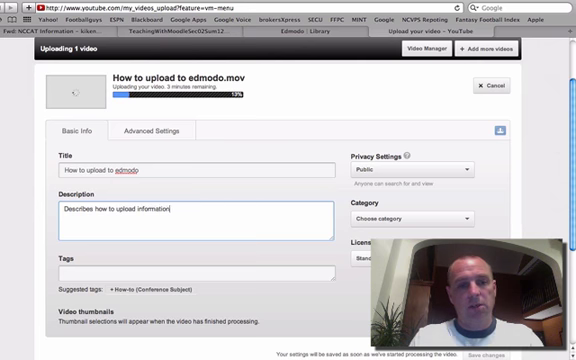
{"action": "type", "text": "to edmodo"}
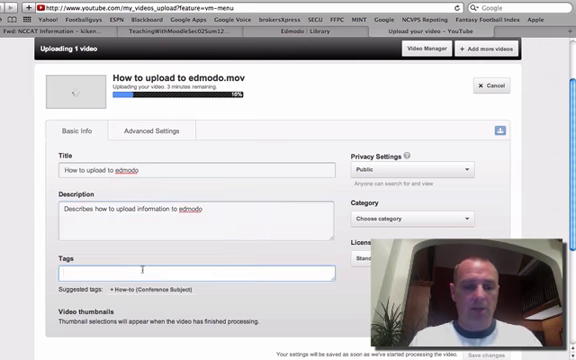
{"action": "type", "text": "edmodo"}
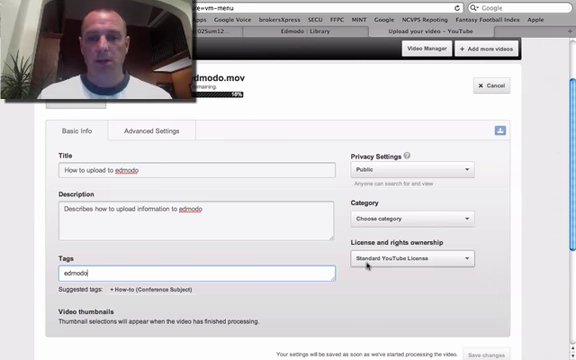
Step: Set the video's category to Education and its privacy to Public
{"action": "left_click", "coordinate": [424, 216]}
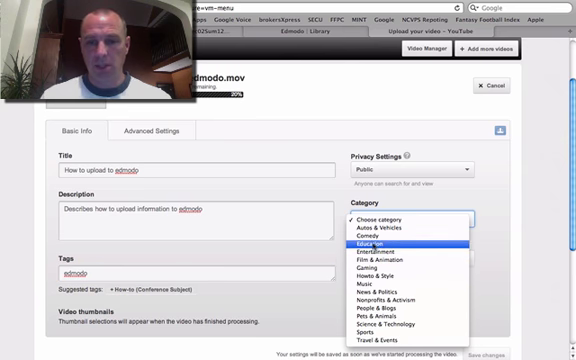
{"action": "left_click", "coordinate": [404, 244]}
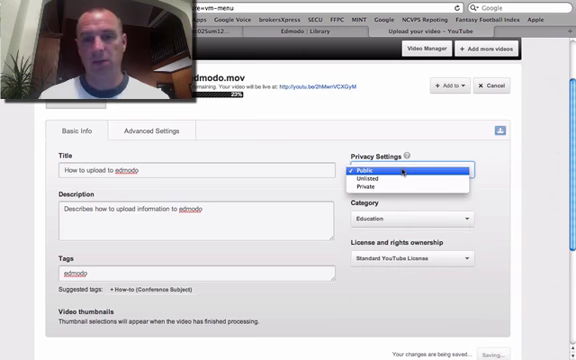
{"action": "left_click", "coordinate": [370, 172]}
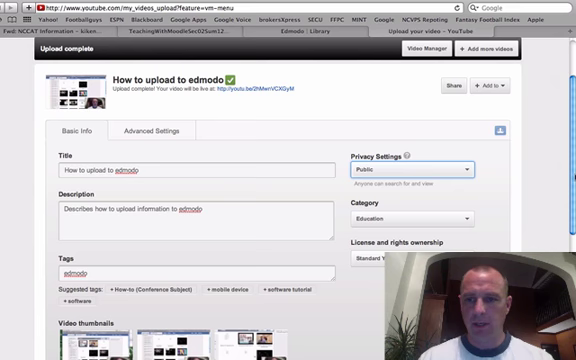
Step: View the Video Manager uploads list with 'How to upload to edmodo' newest
{"action": "scroll", "scroll_direction": "down", "scroll_amount": 3}
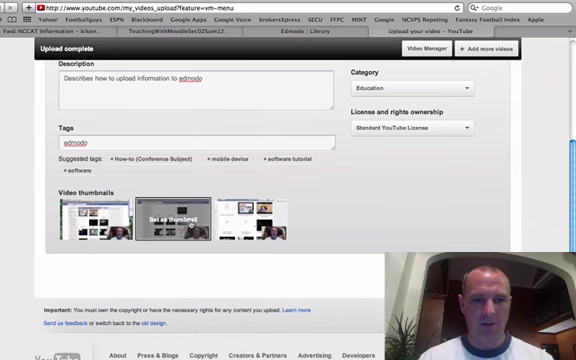
{"action": "mouse_move", "coordinate": [256, 220]}
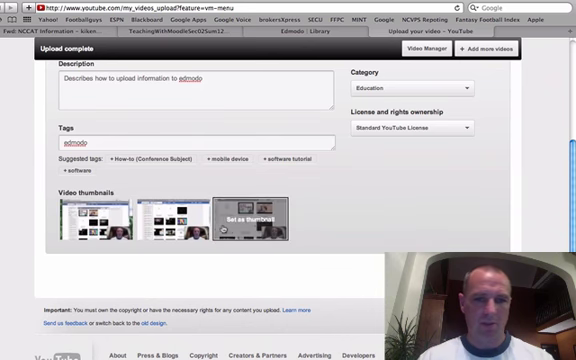
{"action": "left_click", "coordinate": [262, 218]}
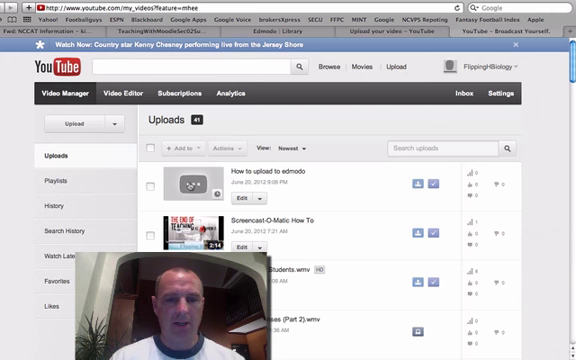
Step: Show the edmodo video's watch page with its youtu.be share link displayed
{"action": "left_click", "coordinate": [190, 184]}
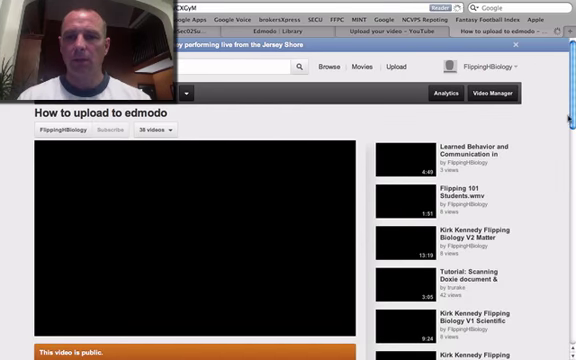
{"action": "scroll", "scroll_direction": "down", "scroll_amount": 3}
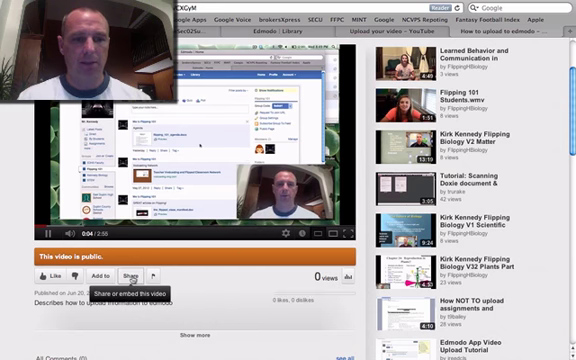
{"action": "left_click", "coordinate": [128, 270]}
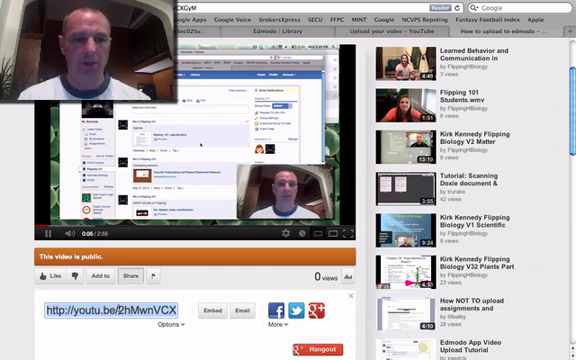